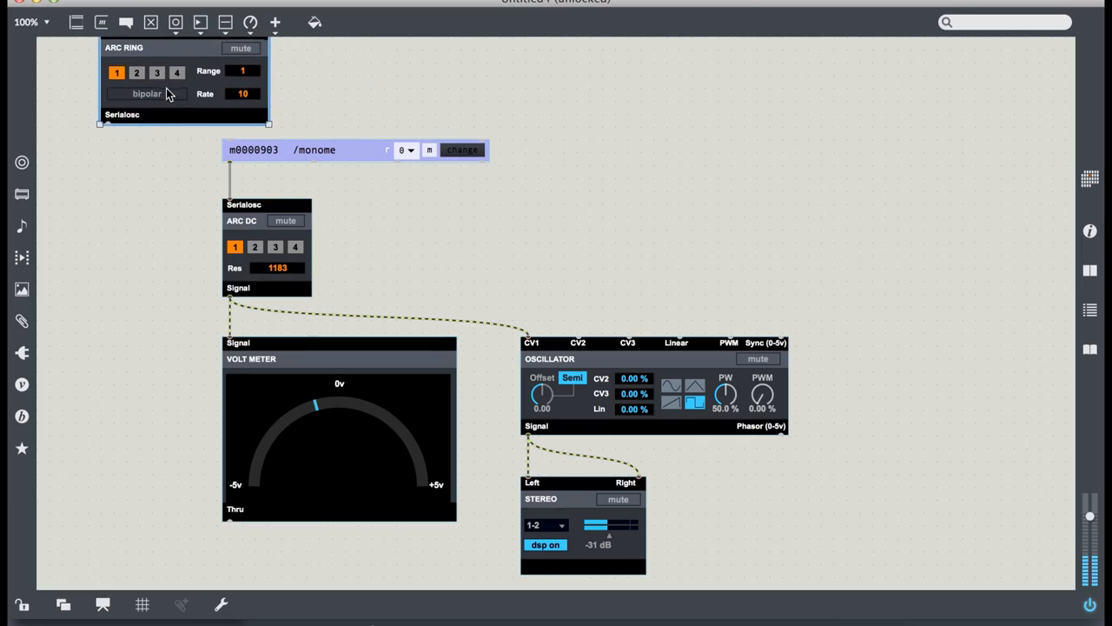
- Drag the BEAP browser panel open to reveal its module categories, including Serialosc
drag(183, 79, 293, 79)
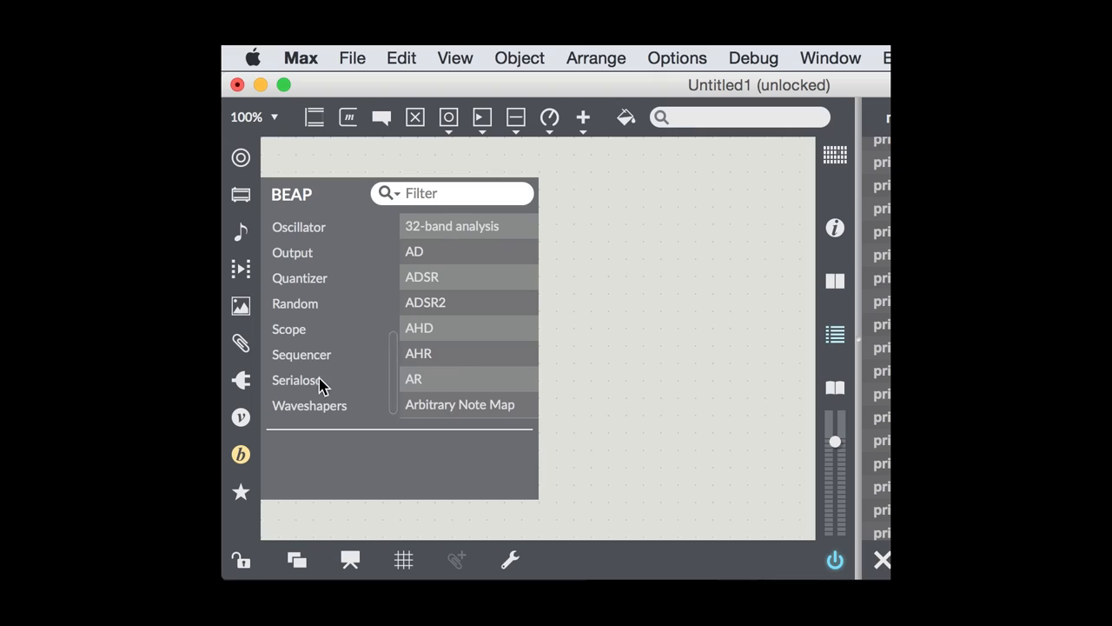
- Show the Serialosc modules, then scroll down to the MIDI category's Drum Sequencer
click(297, 380)
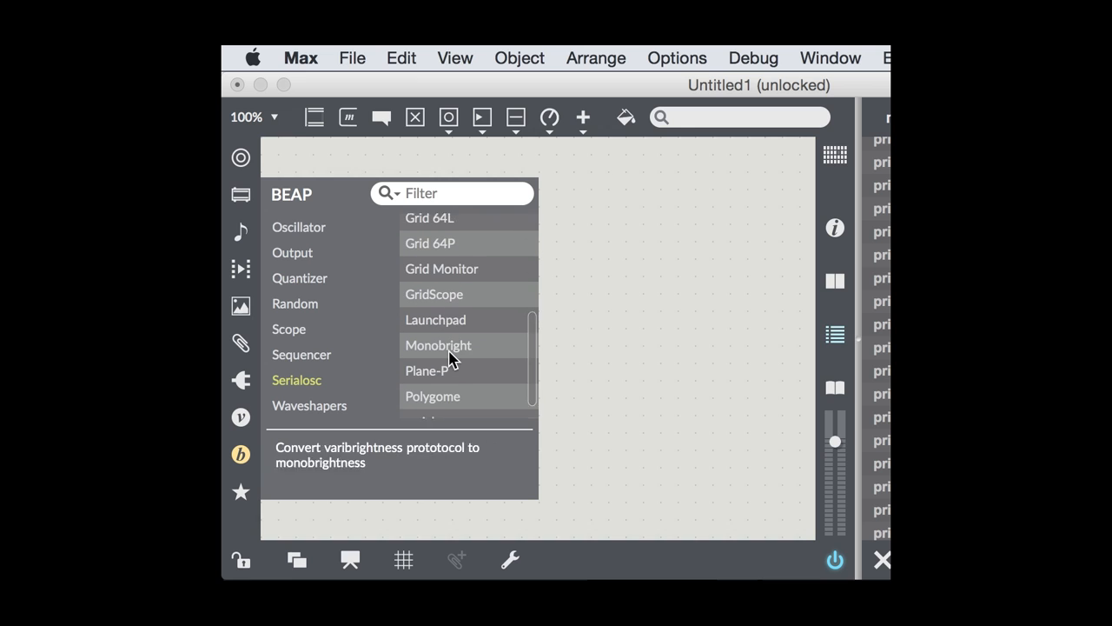
scroll(down, 3)
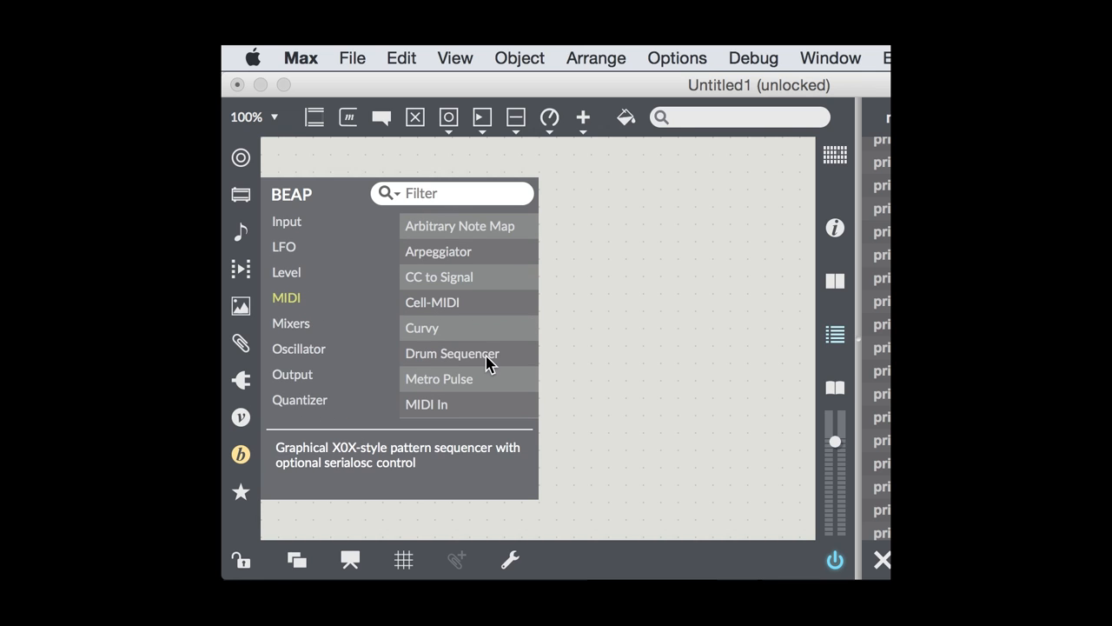
scroll(down, 3)
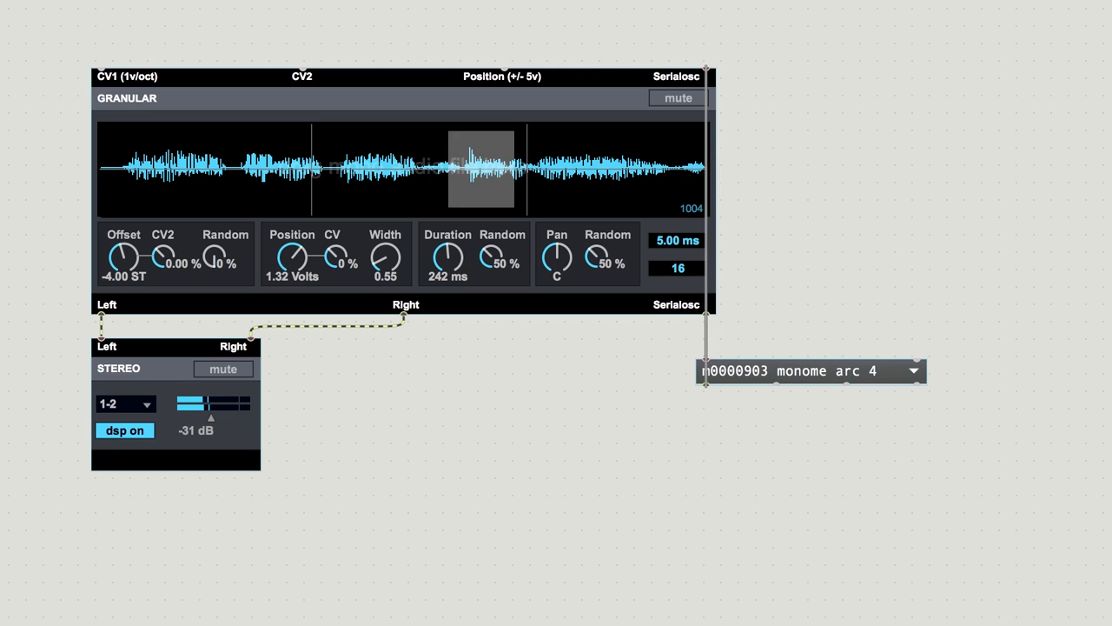
- Scroll the morethanserialosc patcher down to the Analogue Drums, Eos reverb and dac~ chain
drag(291, 257, 300, 252)
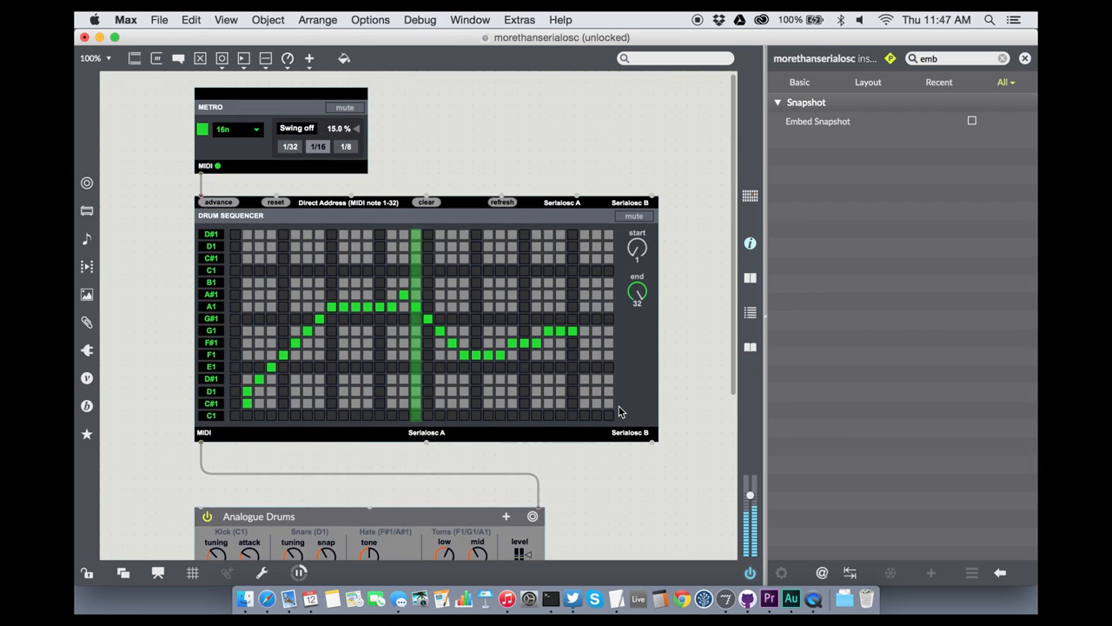
scroll(down, 3)
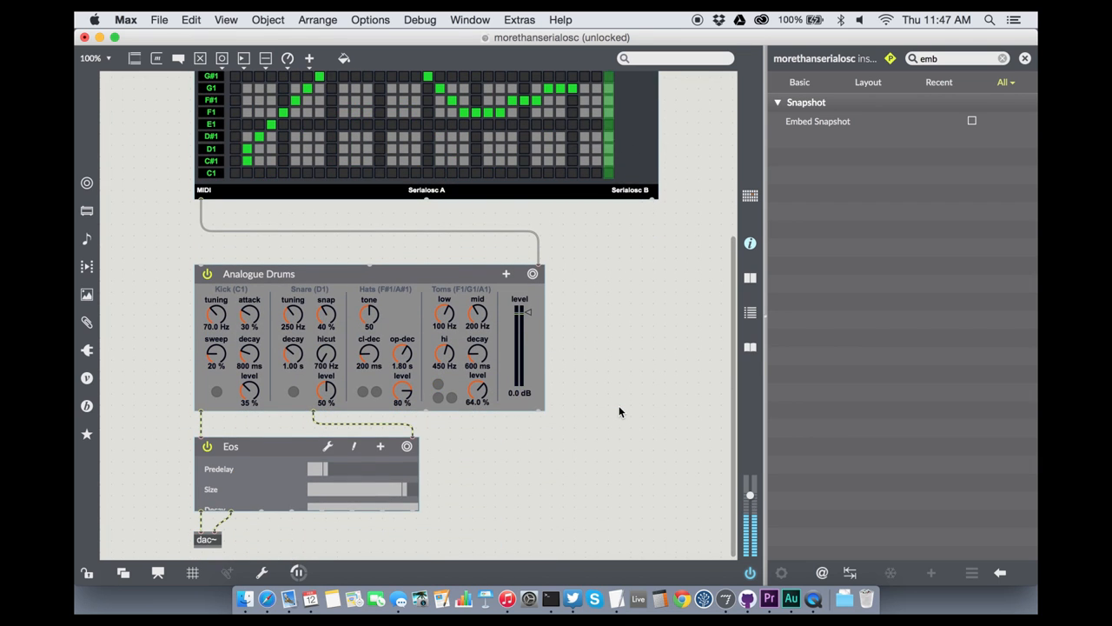